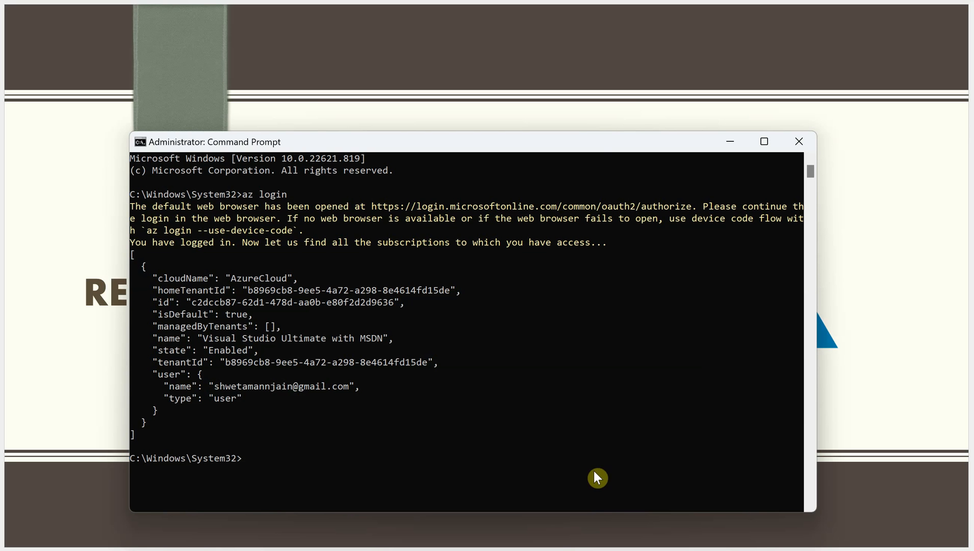
mouse_move(498, 334)
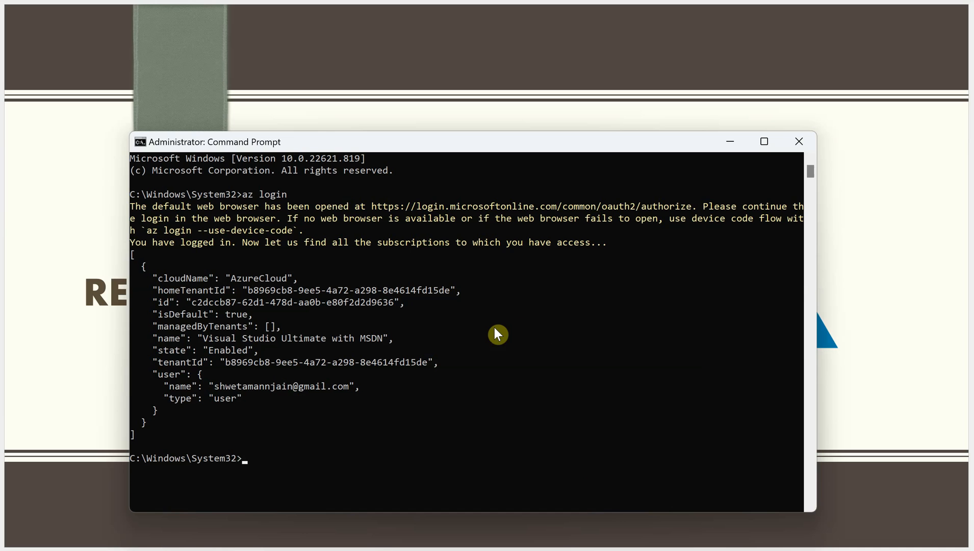
mouse_move(496, 345)
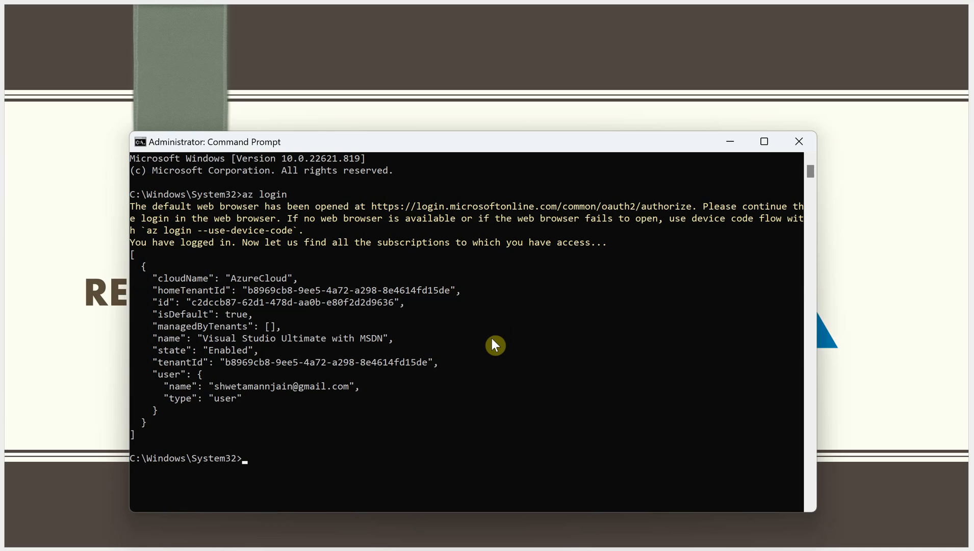
Start retyping az login, then clear it without running.
type("az logi")
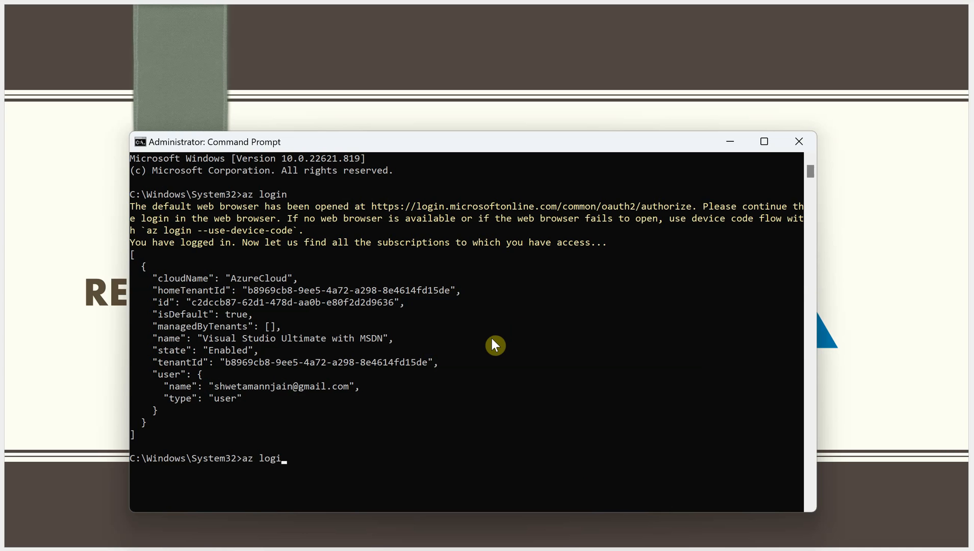
type("n")
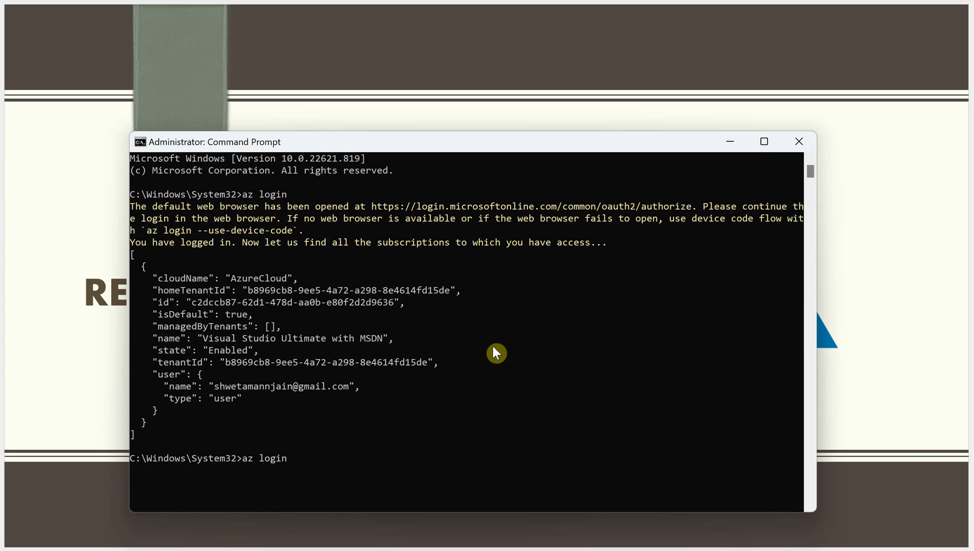
mouse_move(257, 473)
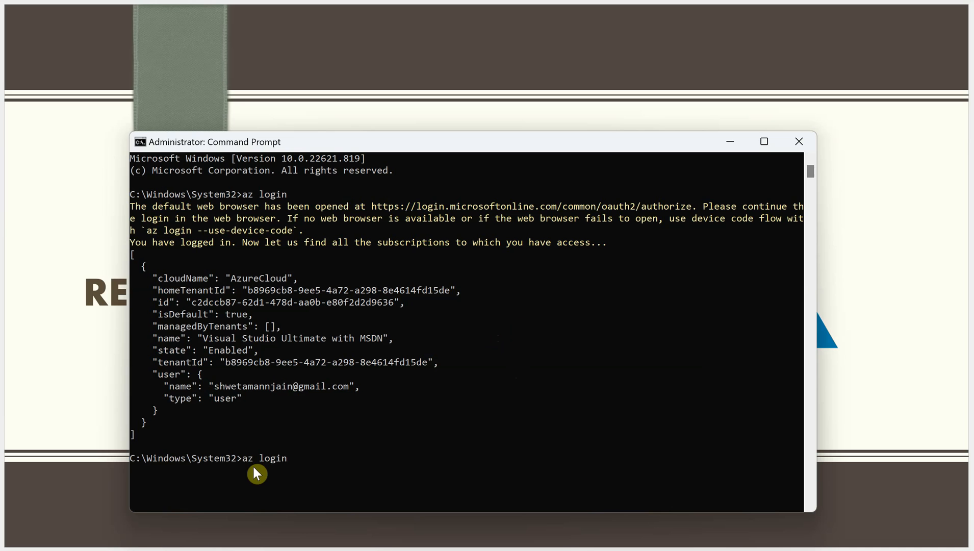
mouse_move(399, 465)
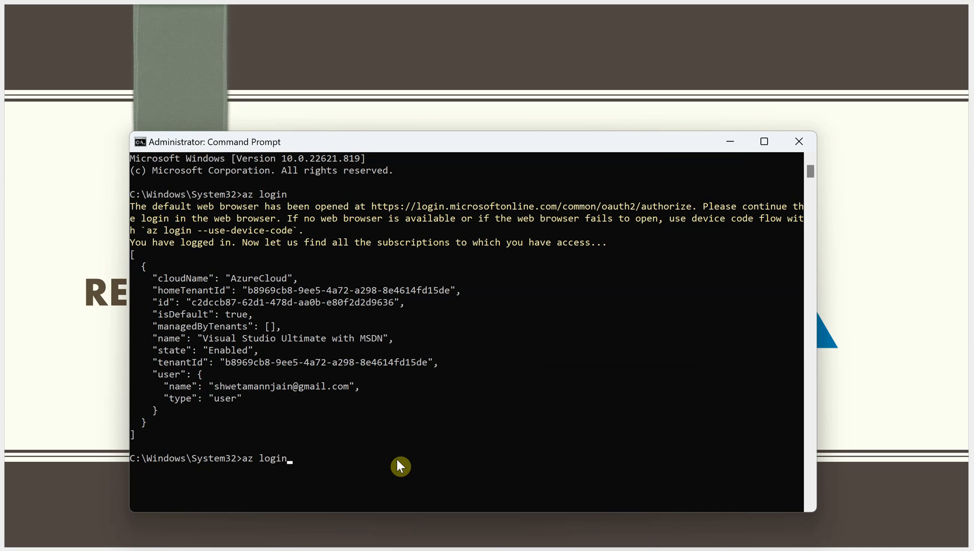
key("Backspace")
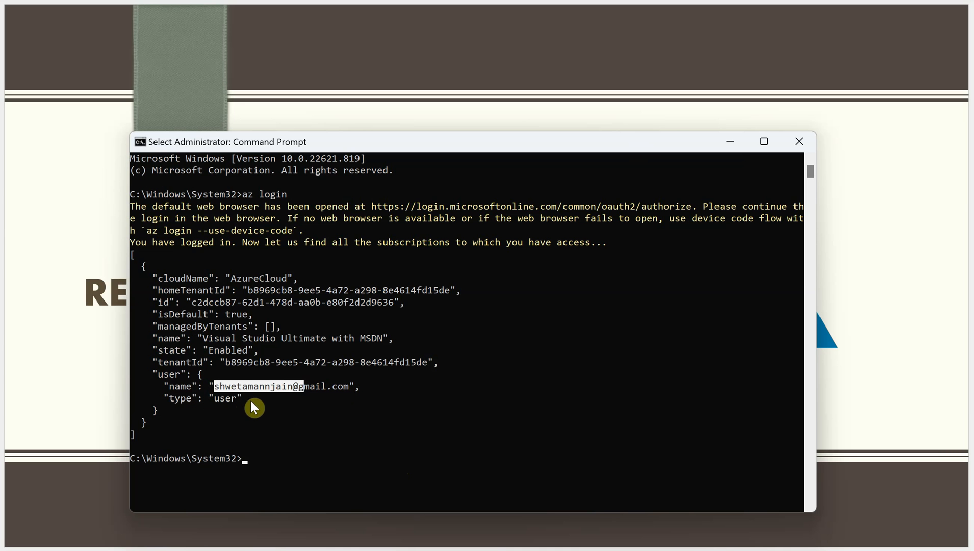
mouse_move(296, 467)
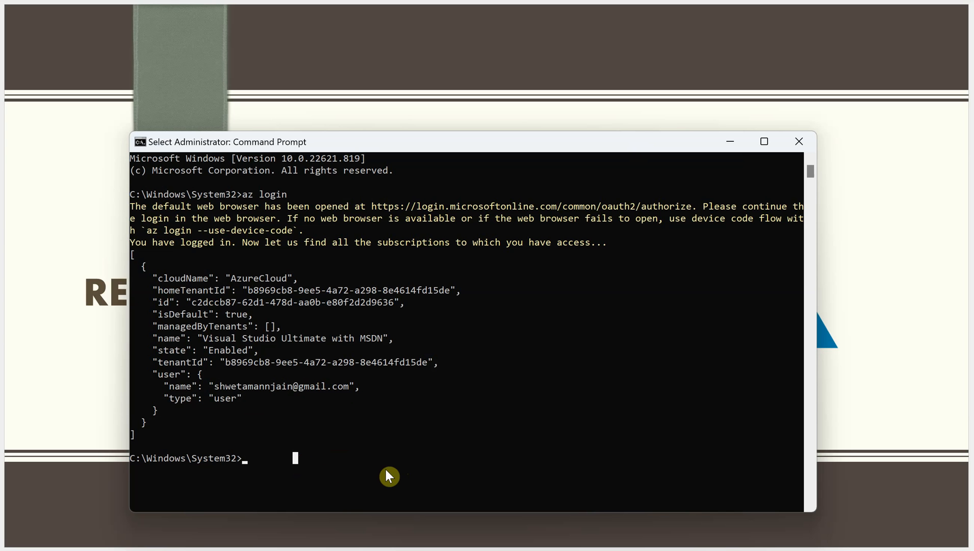
mouse_move(393, 476)
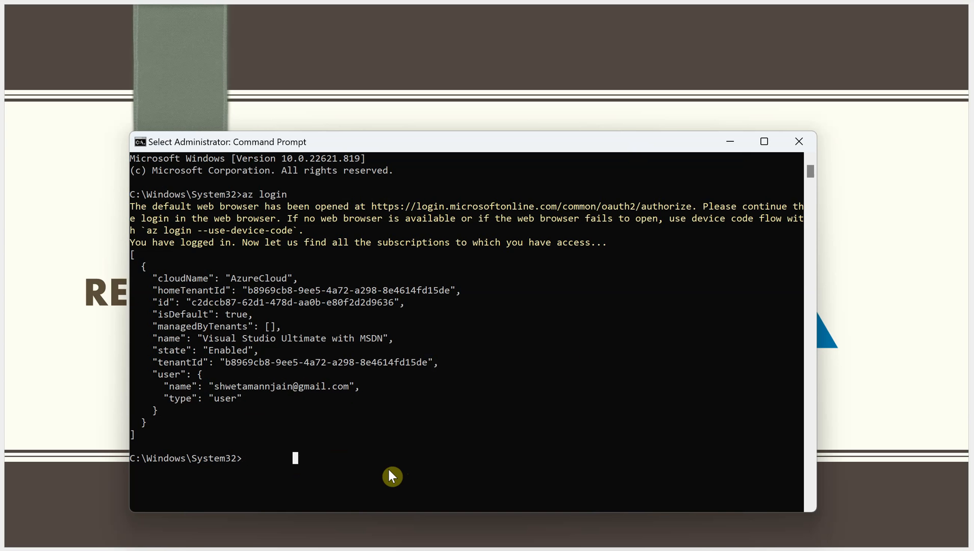
Enter the az group list --query command, fixing a typo in 'group'.
type("az")
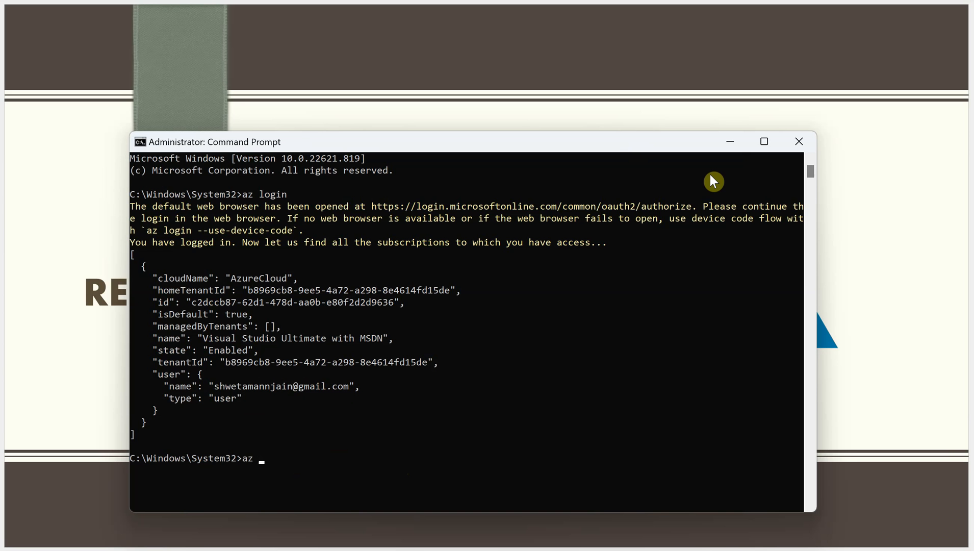
type("gr")
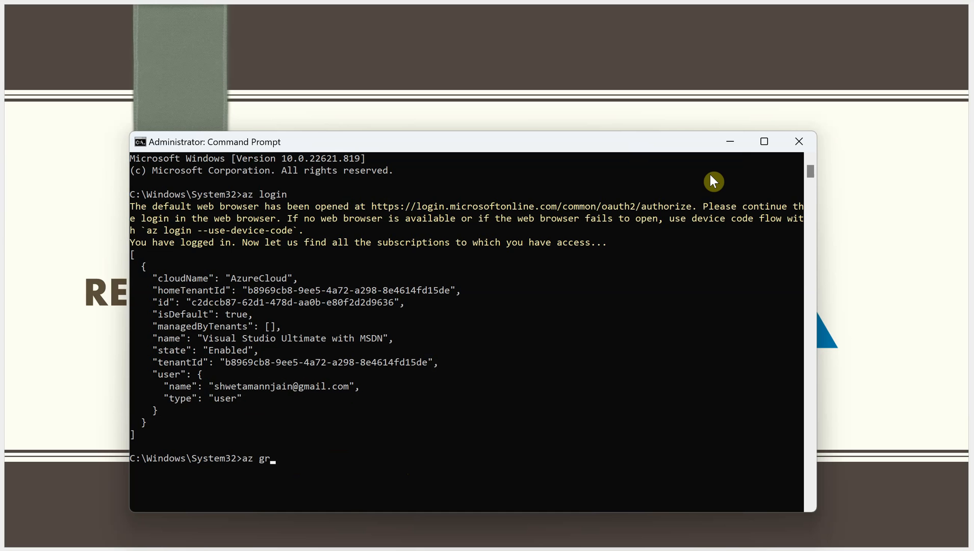
key("Backspace")
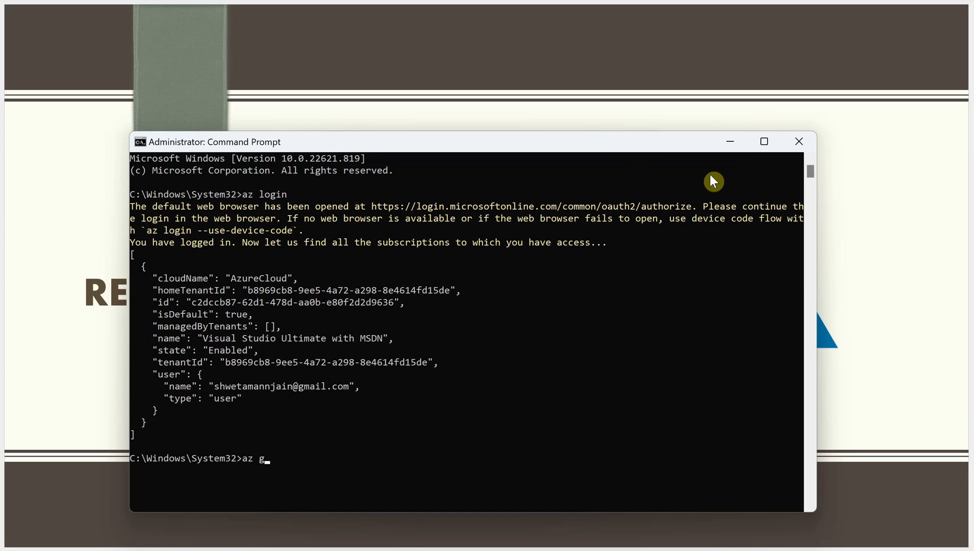
type("roup")
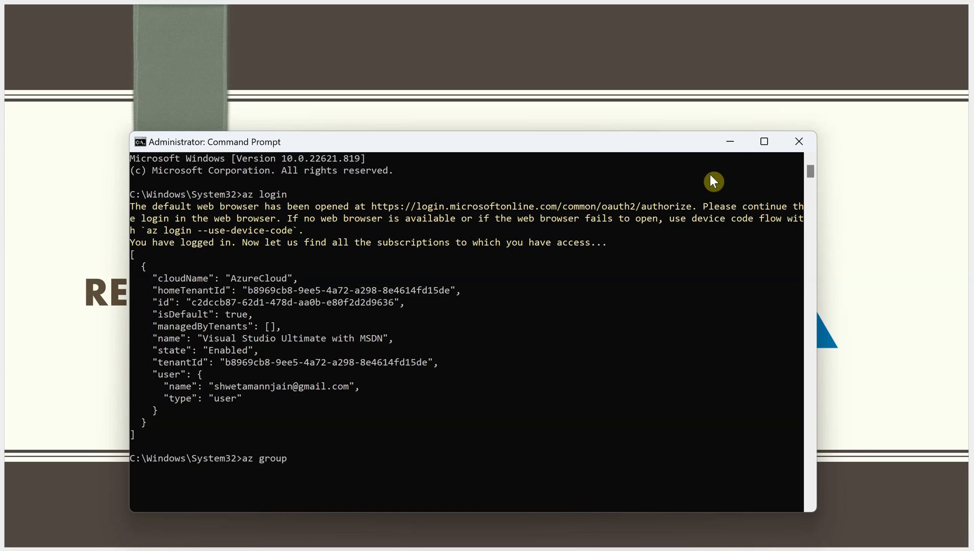
type("list")
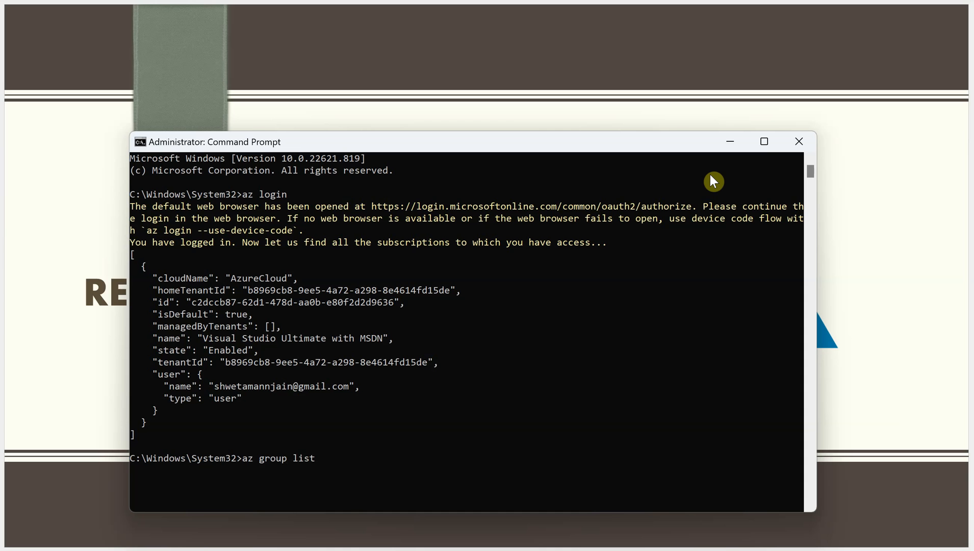
type("--")
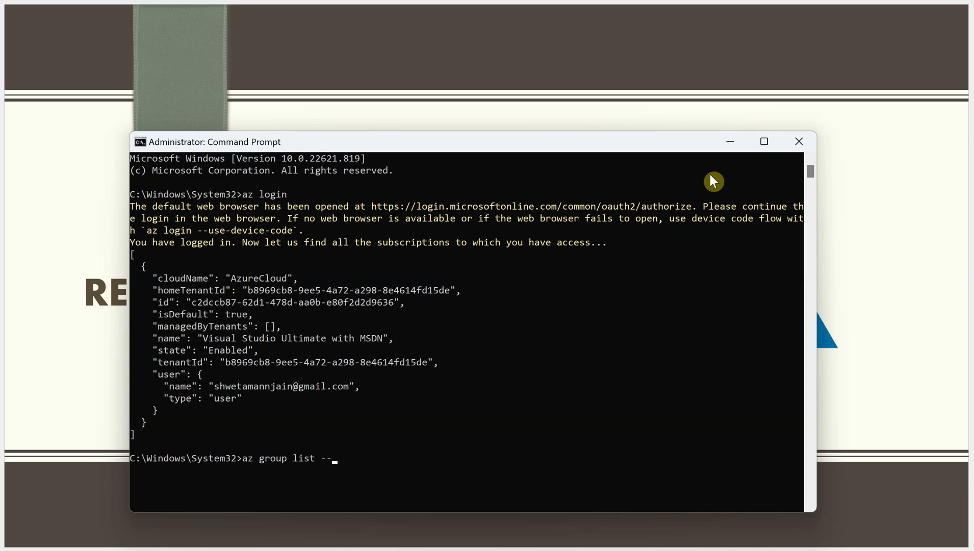
type("query")
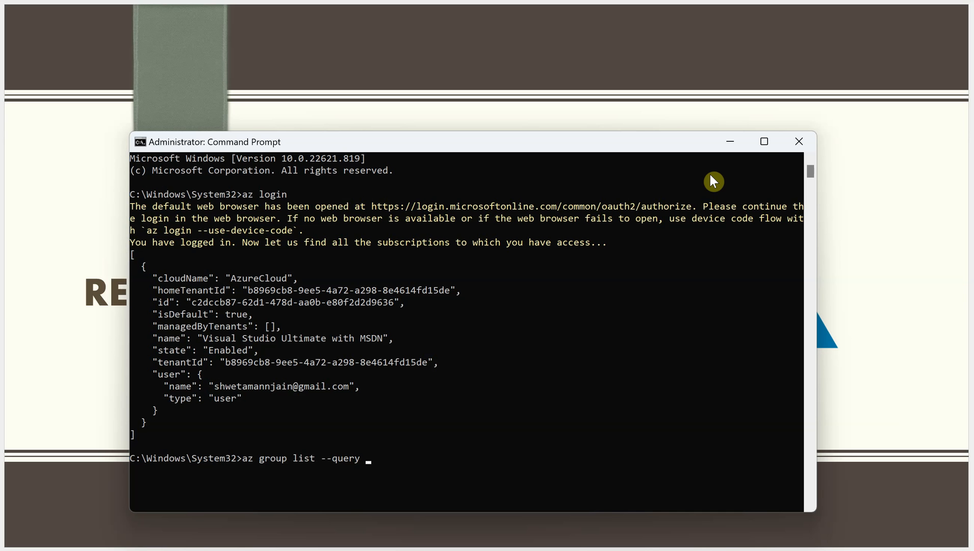
Add the JMESPath filter "[?contains(name, 'ch')]" to the query.
type("\"")
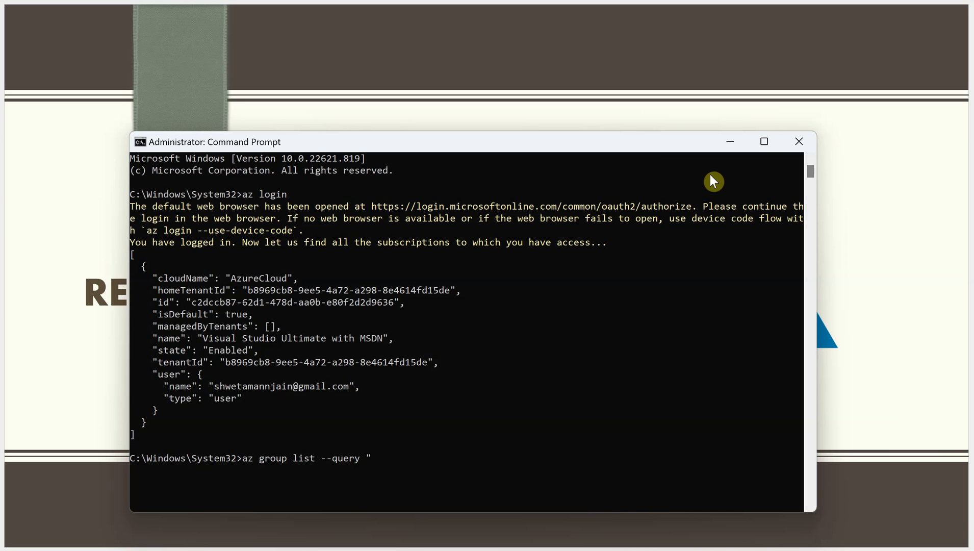
type("[")
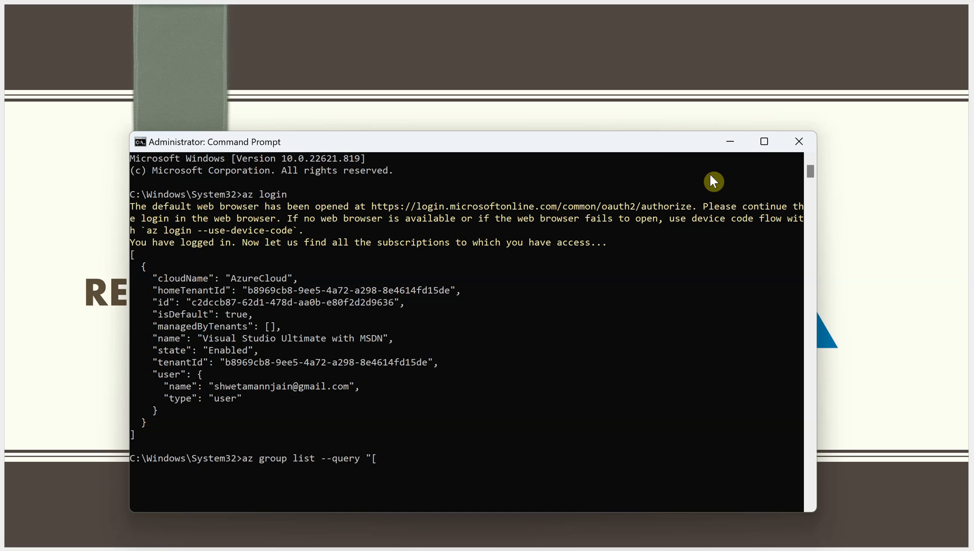
type("?")
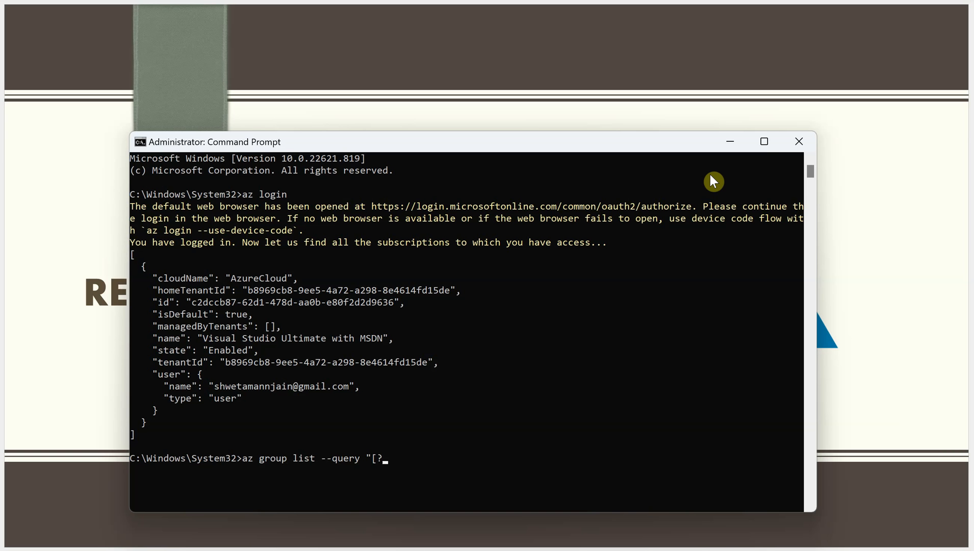
type("contains")
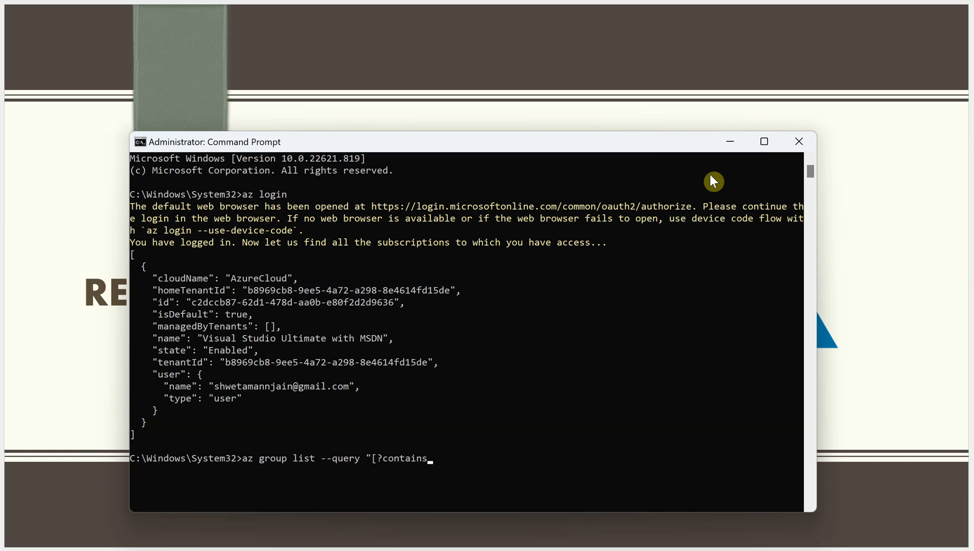
type("(n")
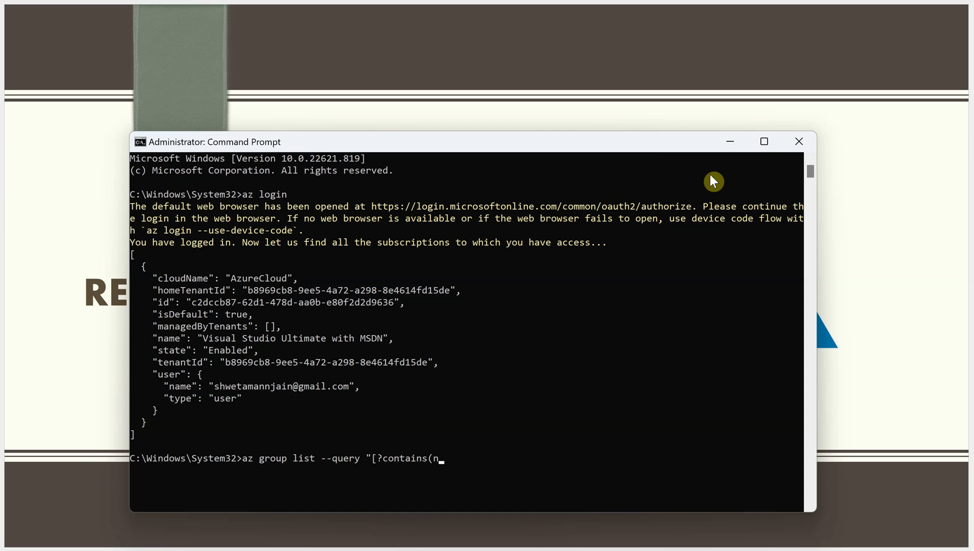
type("ame")
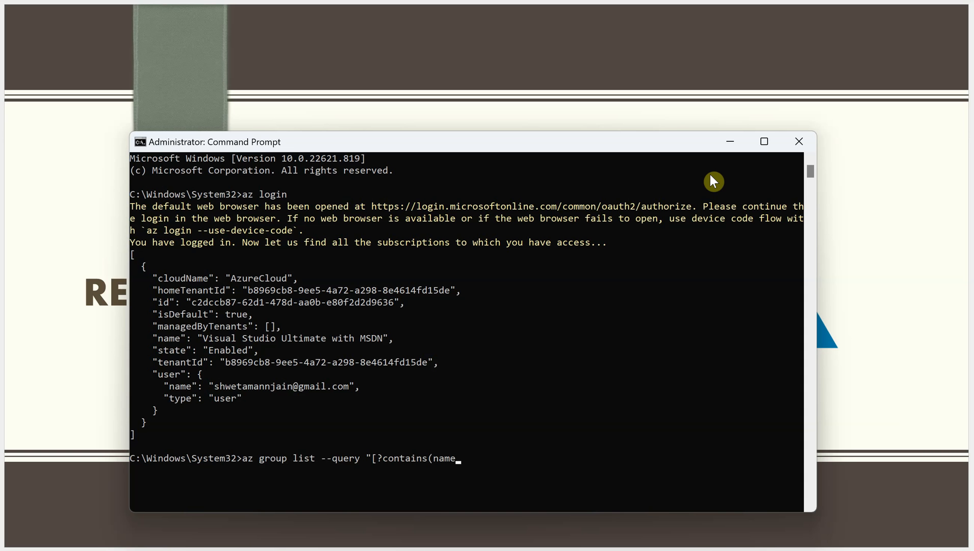
type(", 'ch")
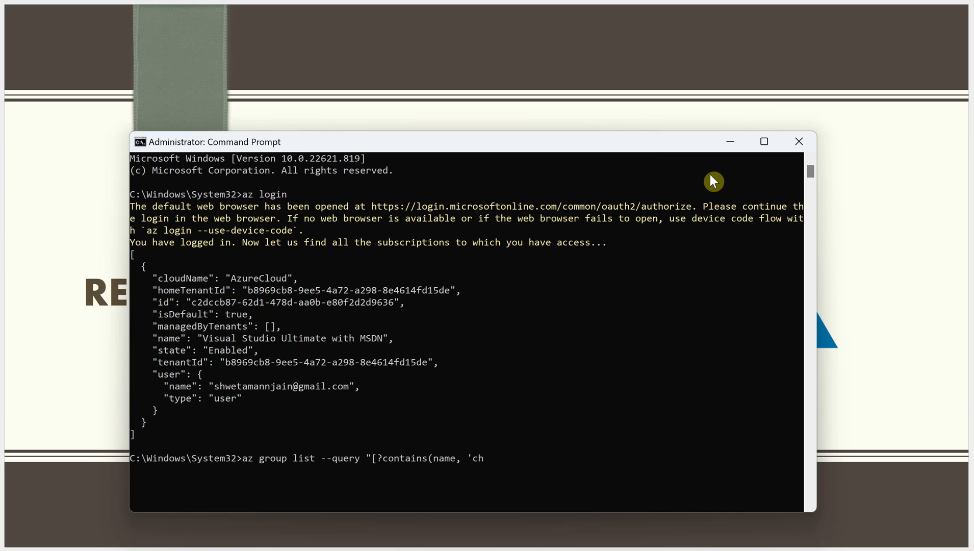
type("'")
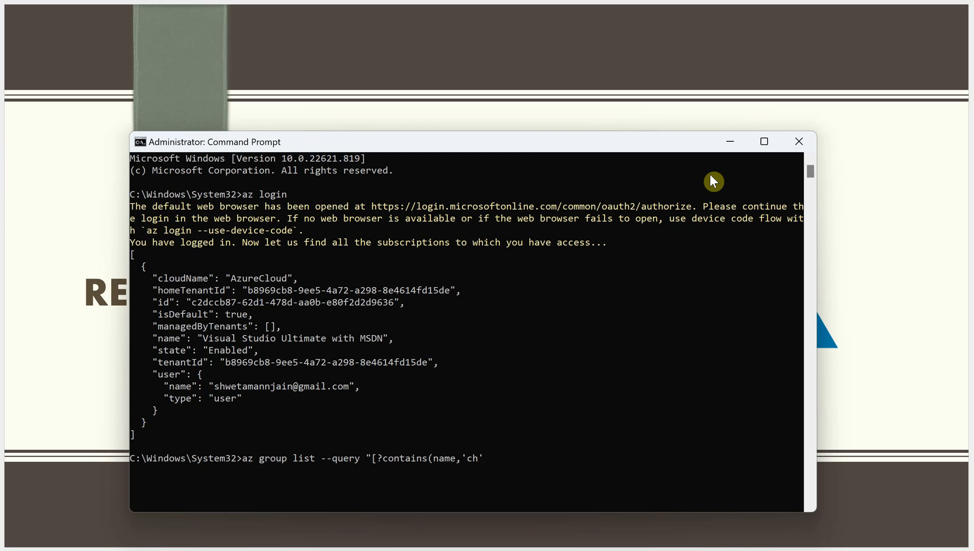
type(")")
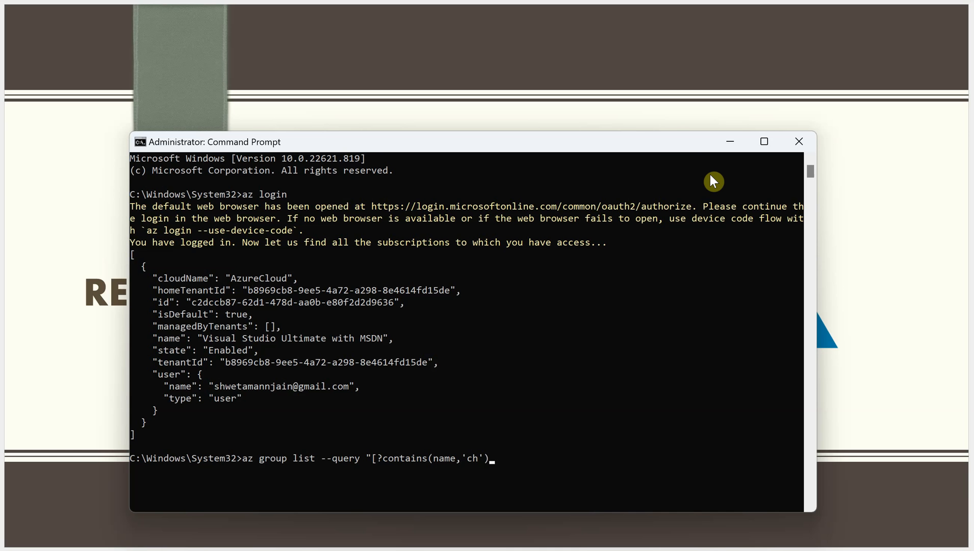
type(")]\".")
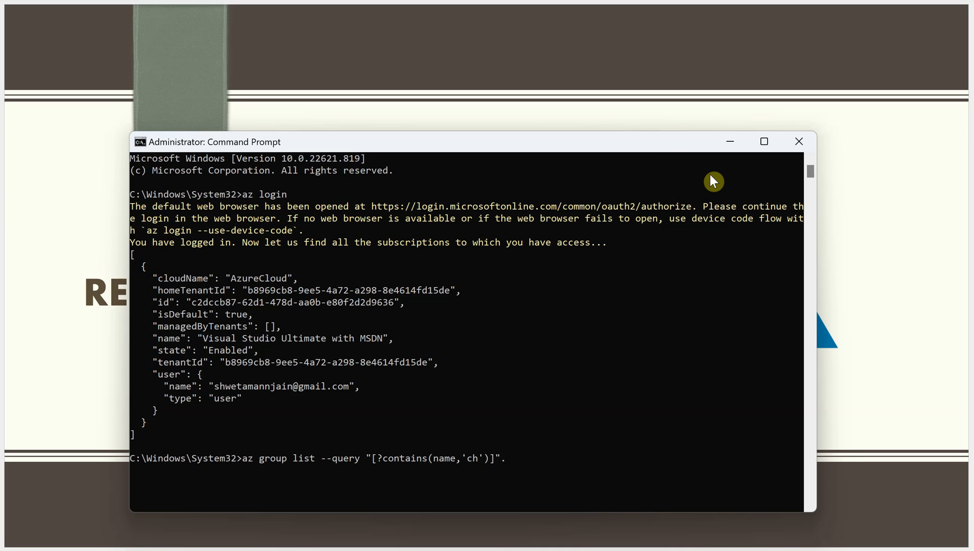
Append the projection {Name:name} so only each group's name is returned as Name.
type("{}")
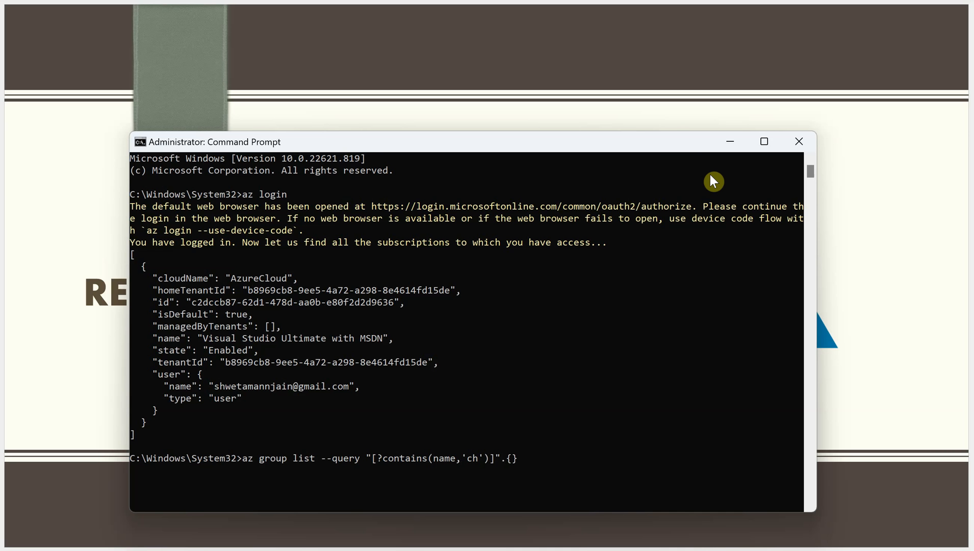
type("Name:")
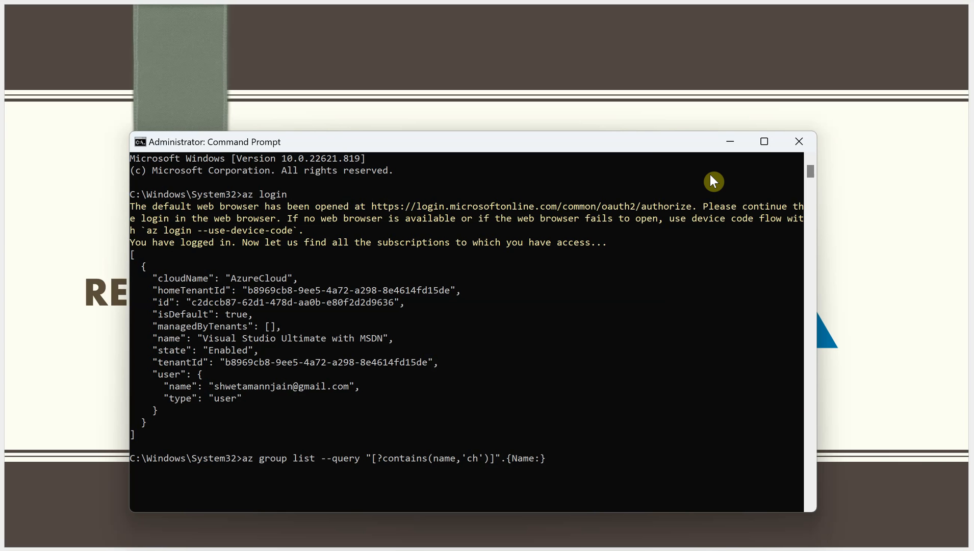
type("name")
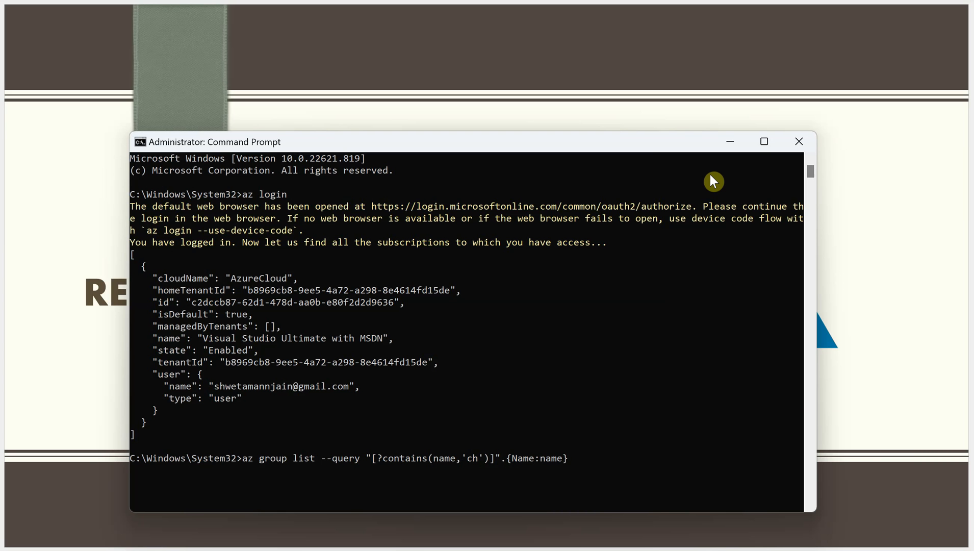
mouse_move(616, 461)
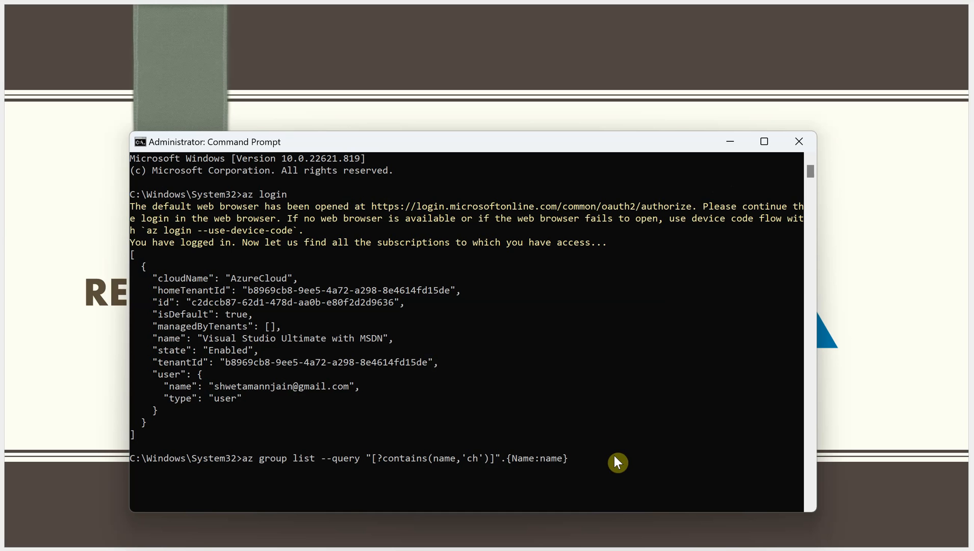
mouse_move(547, 449)
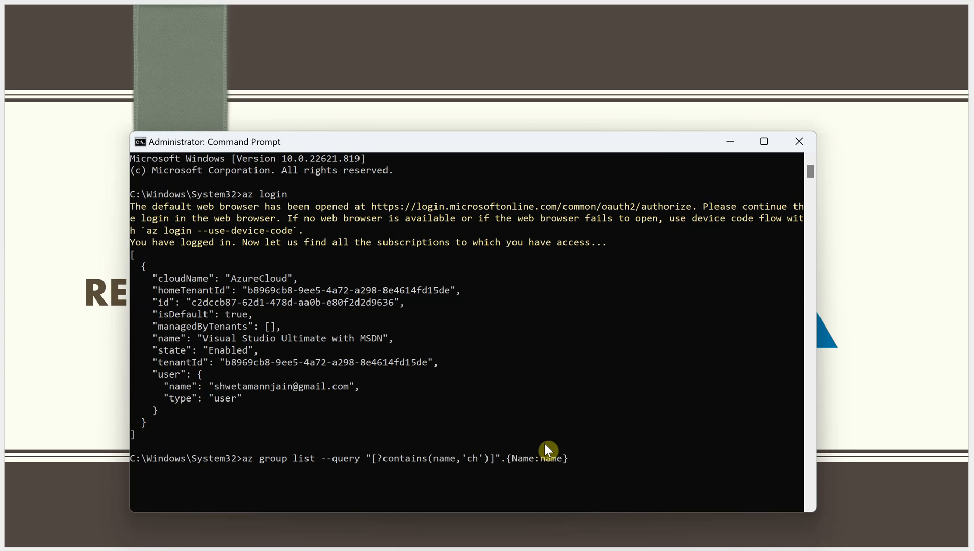
mouse_move(609, 464)
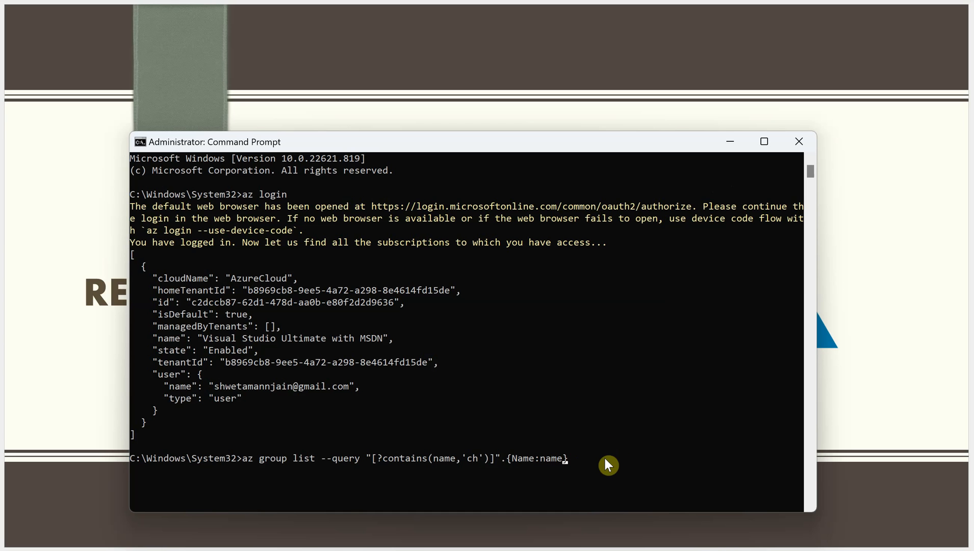
Run the query, listing NetworkWatcherRG and prad-batchdemo by Name.
key("Enter")
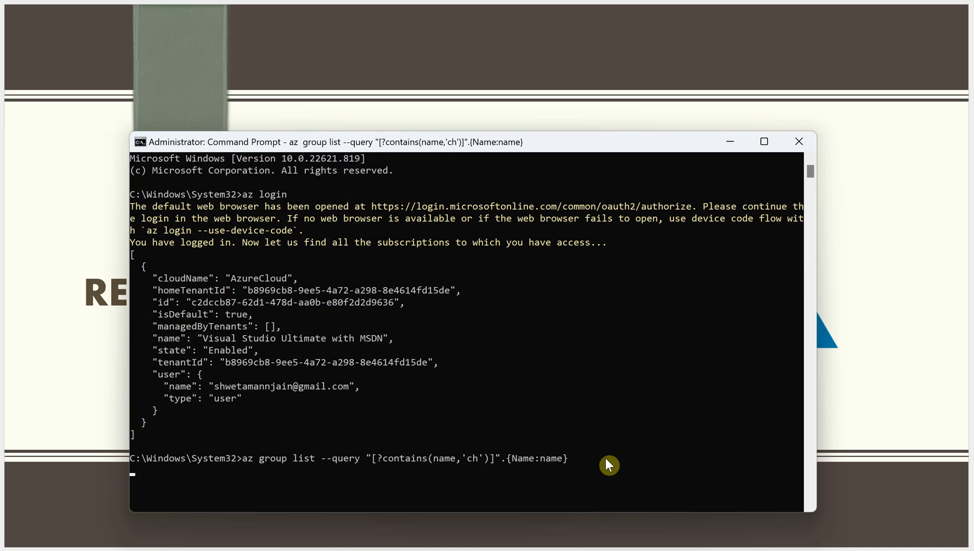
key("Enter")
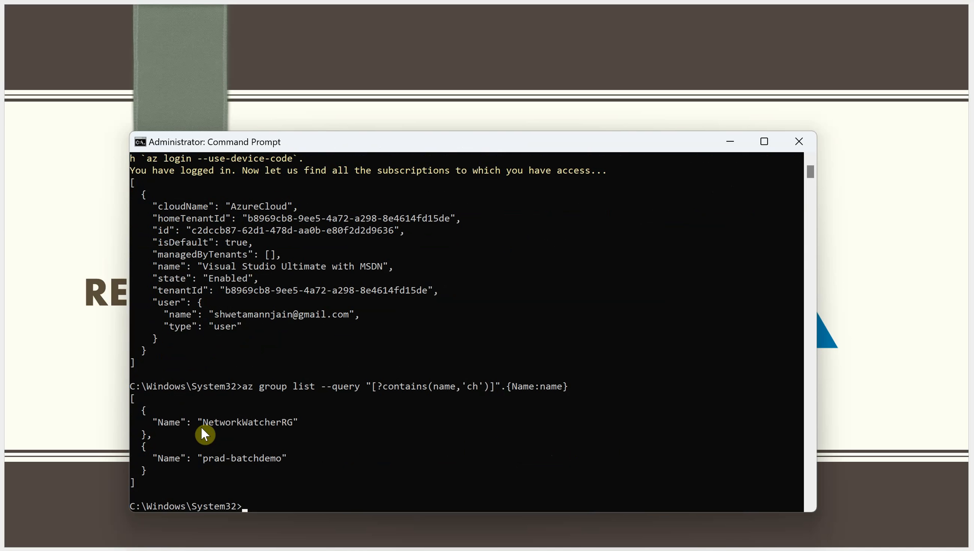
mouse_move(242, 439)
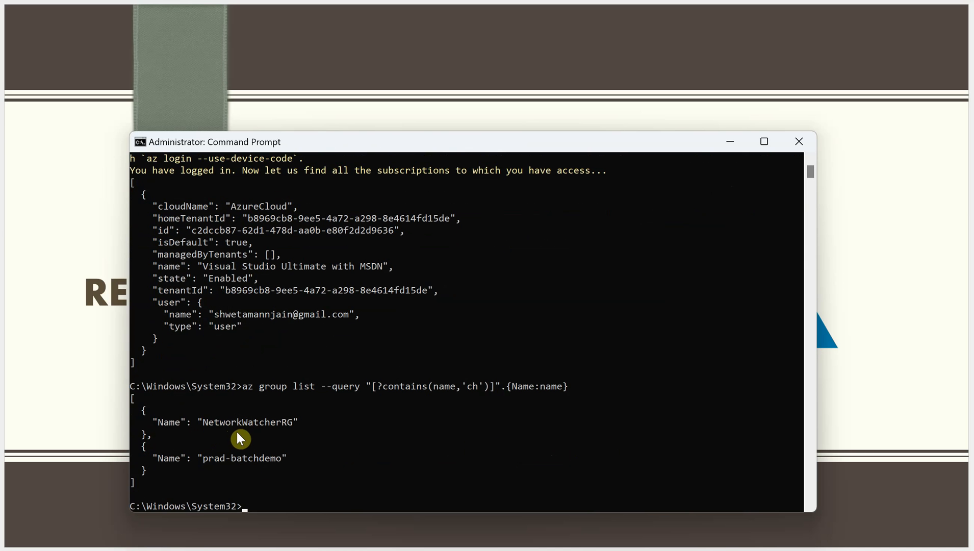
mouse_move(270, 412)
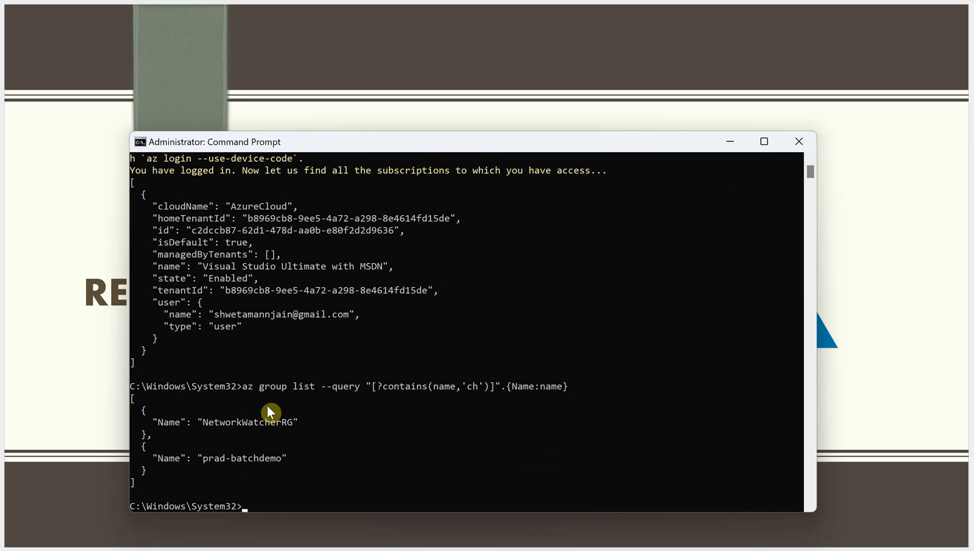